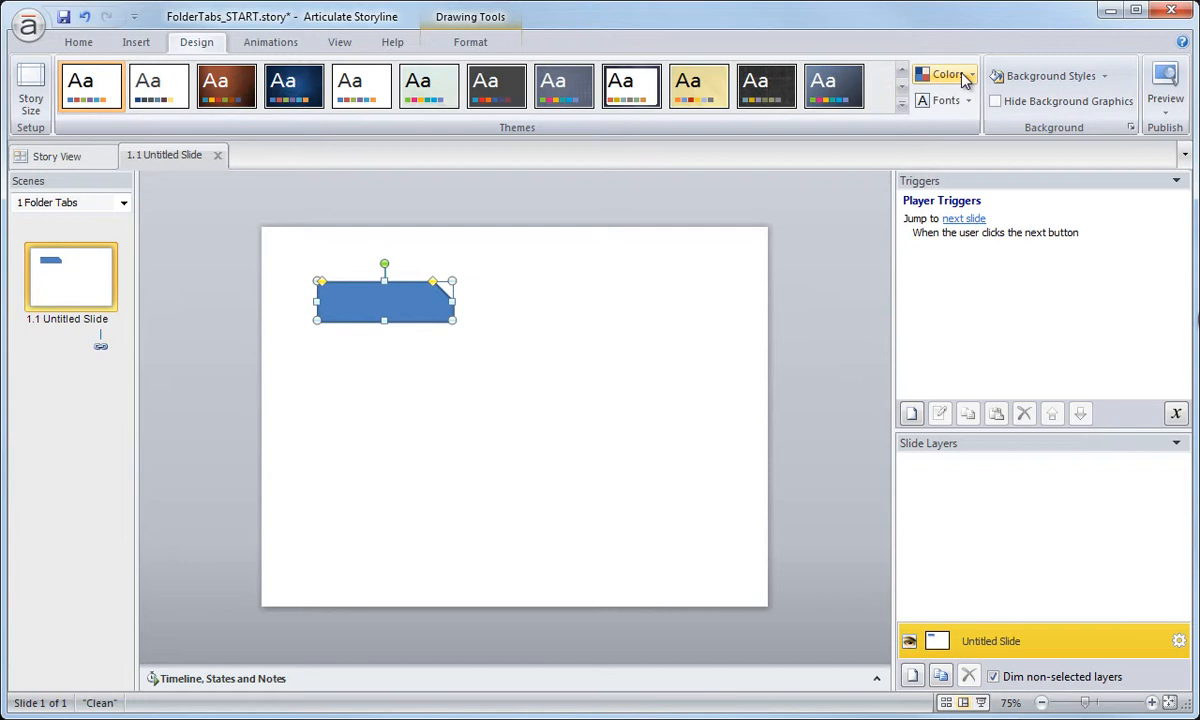
Step: Show the Design theme Colors gallery listing custom and built-in palettes
click(944, 76)
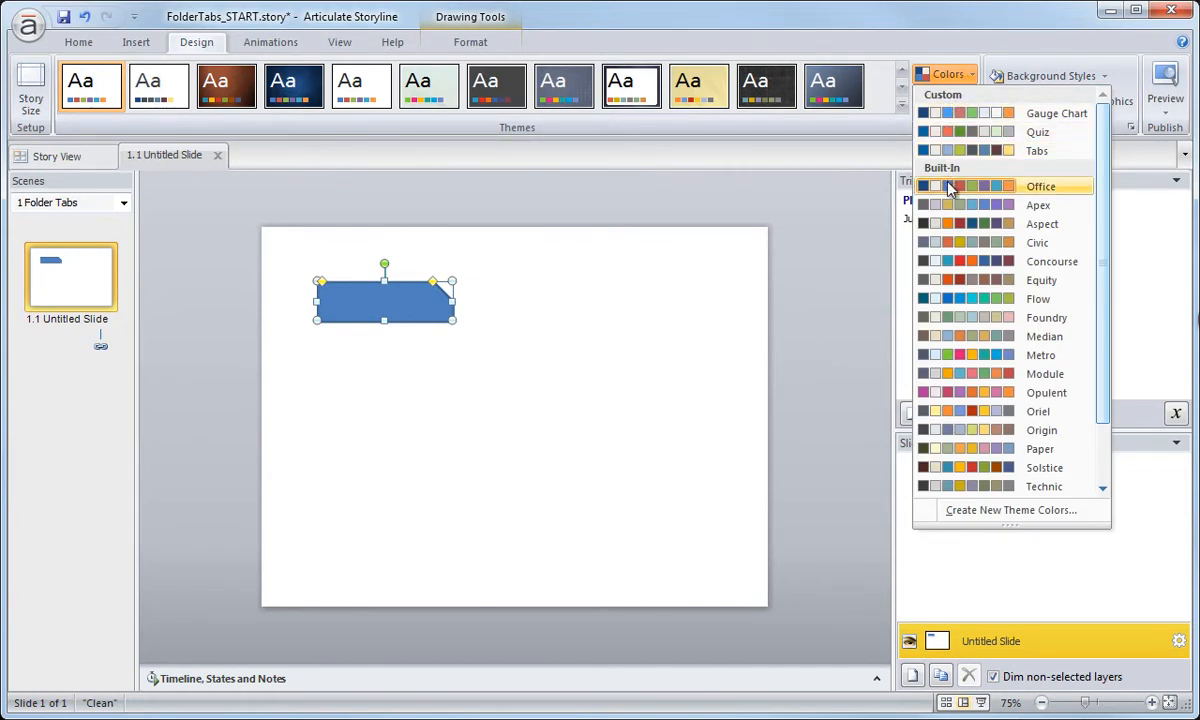
mouse_move(950, 190)
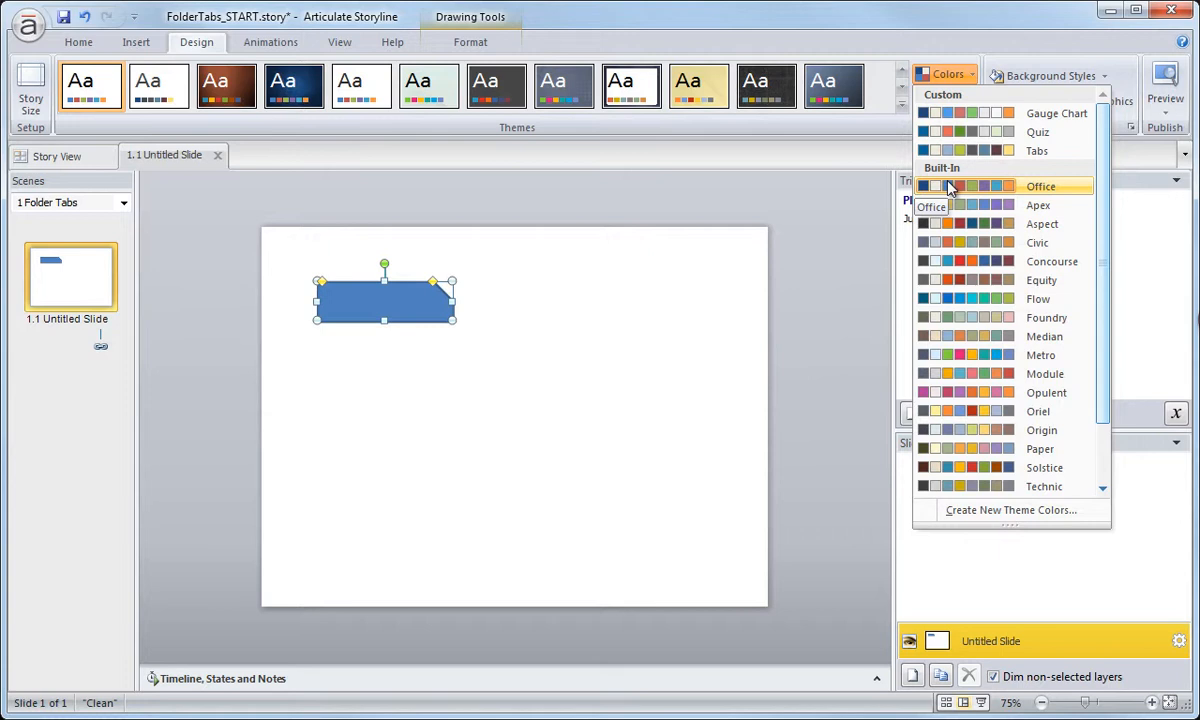
mouse_move(998, 280)
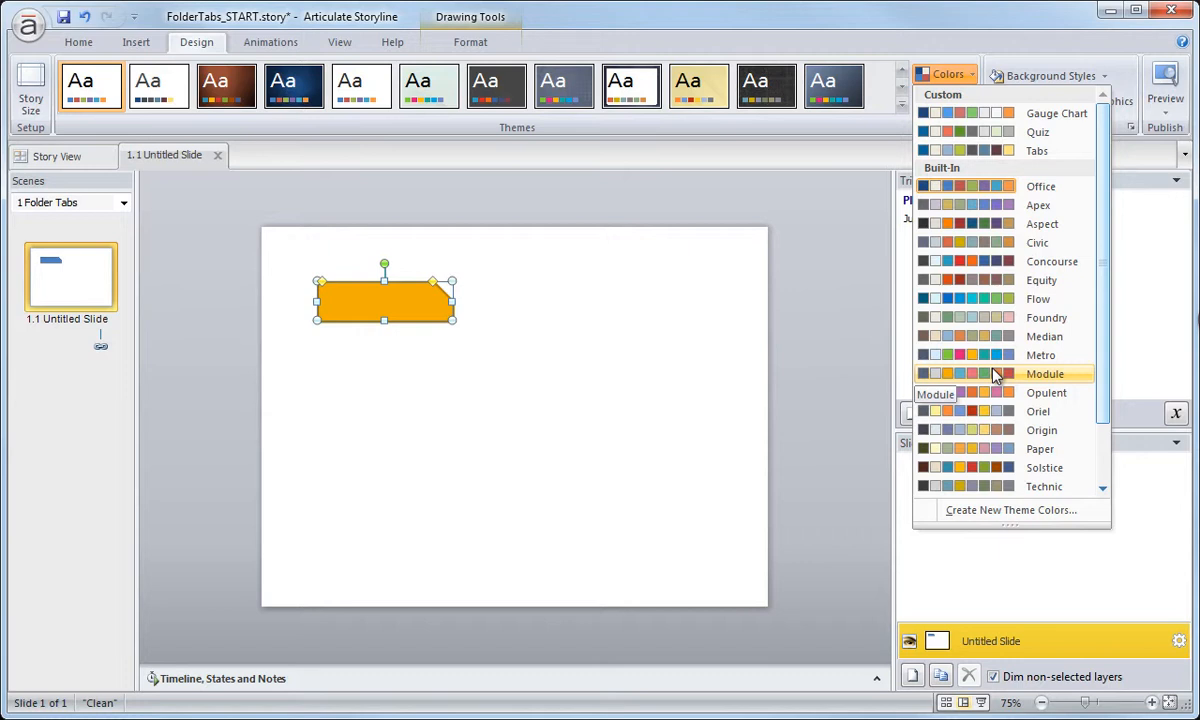
mouse_move(994, 376)
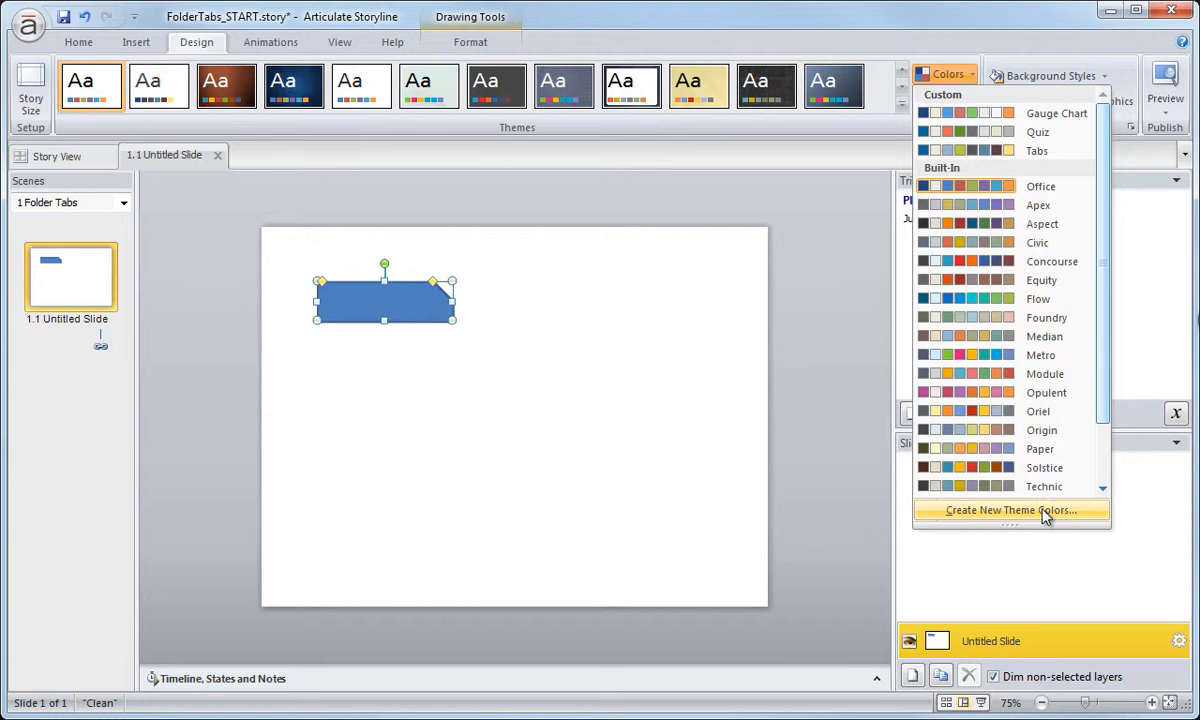
mouse_move(1044, 516)
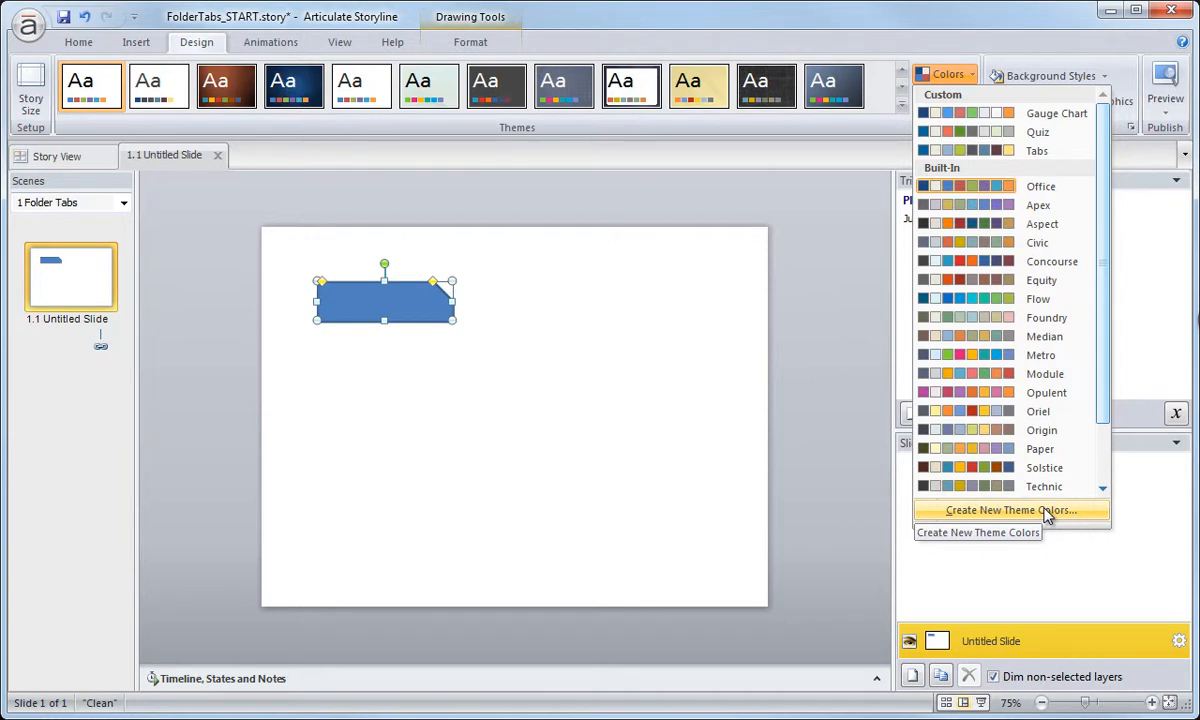
Step: Create a new theme colour set 'Custom 1' and confirm Accent 1 via More Colors
click(1012, 510)
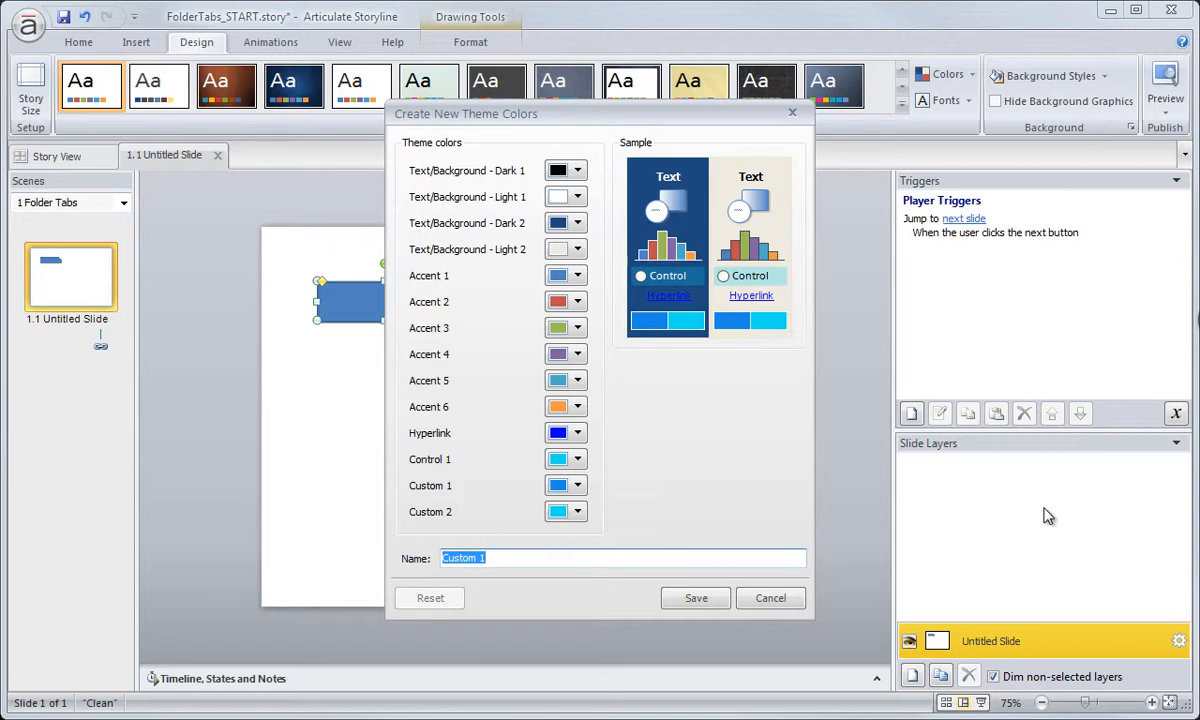
mouse_move(1044, 486)
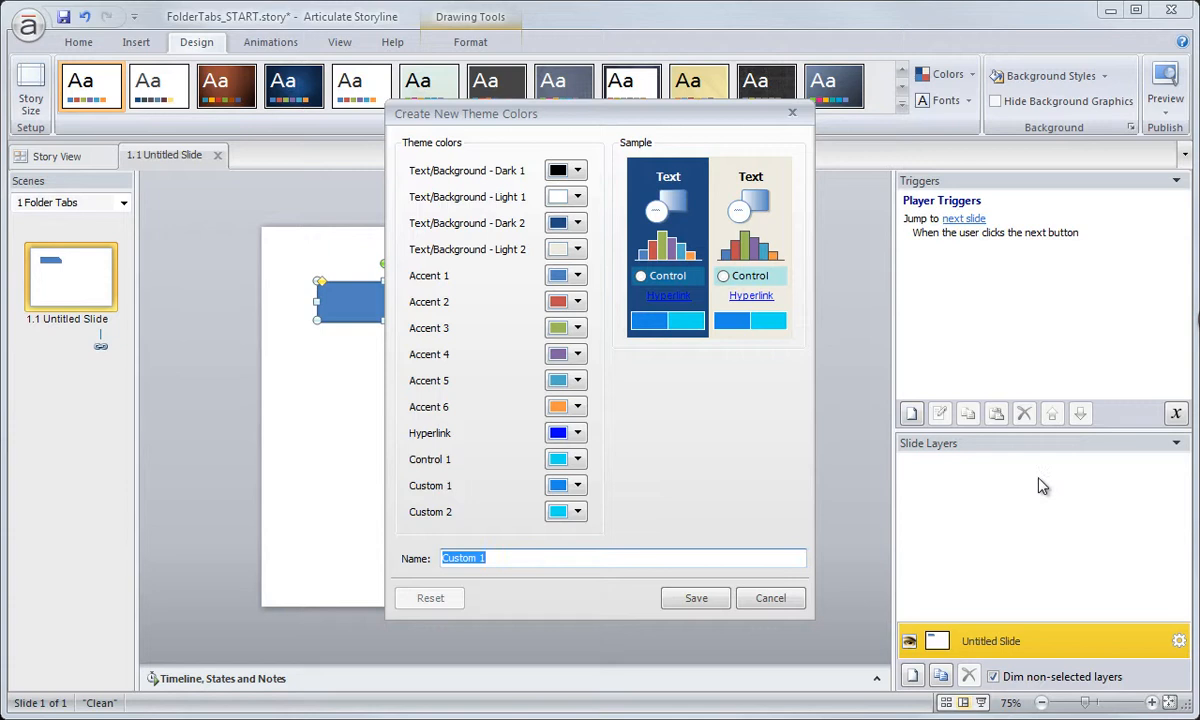
click(578, 276)
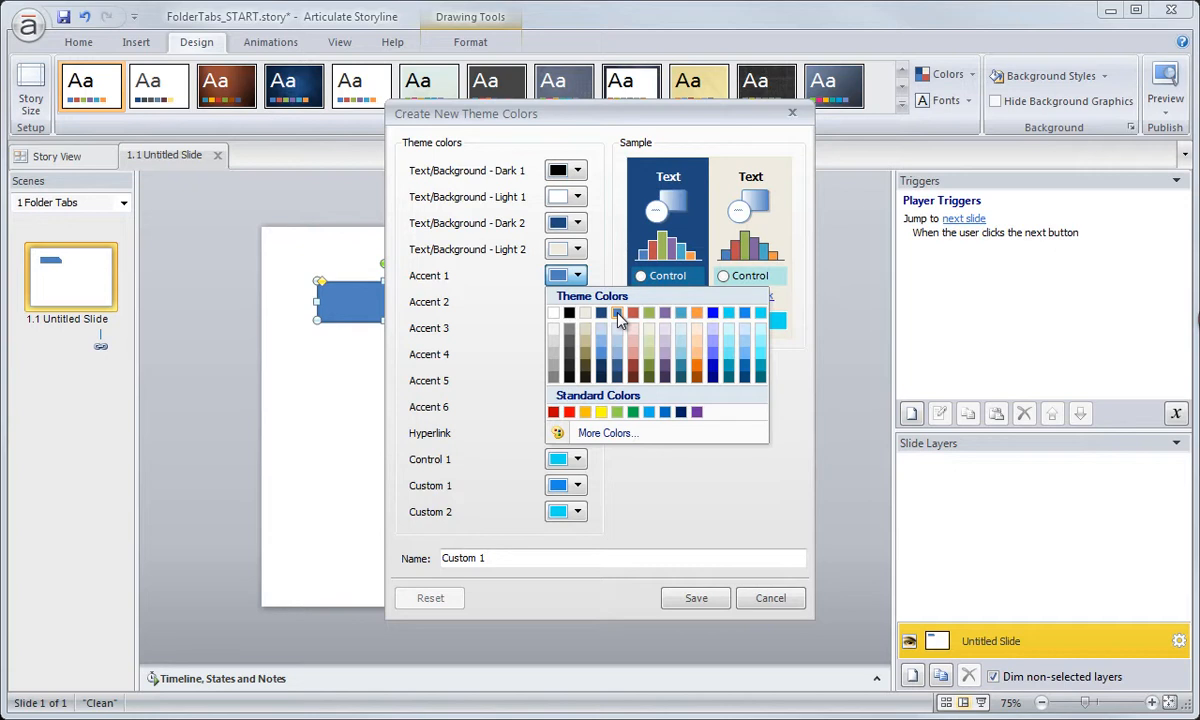
mouse_move(620, 320)
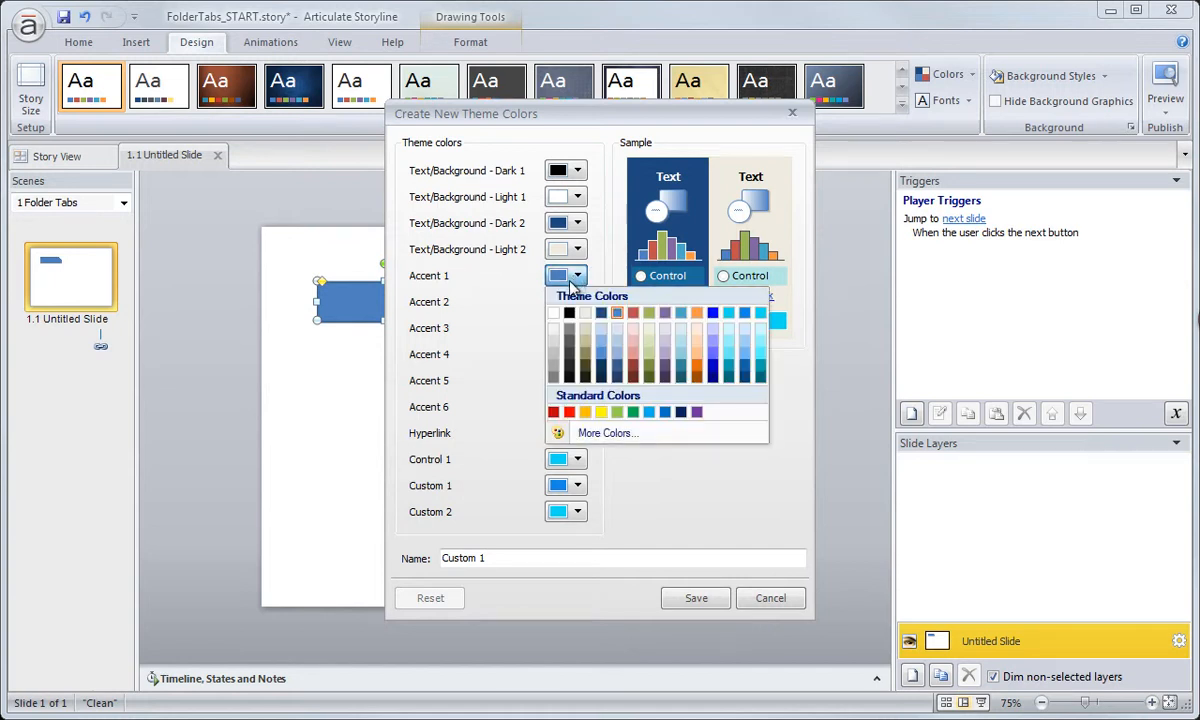
mouse_move(612, 432)
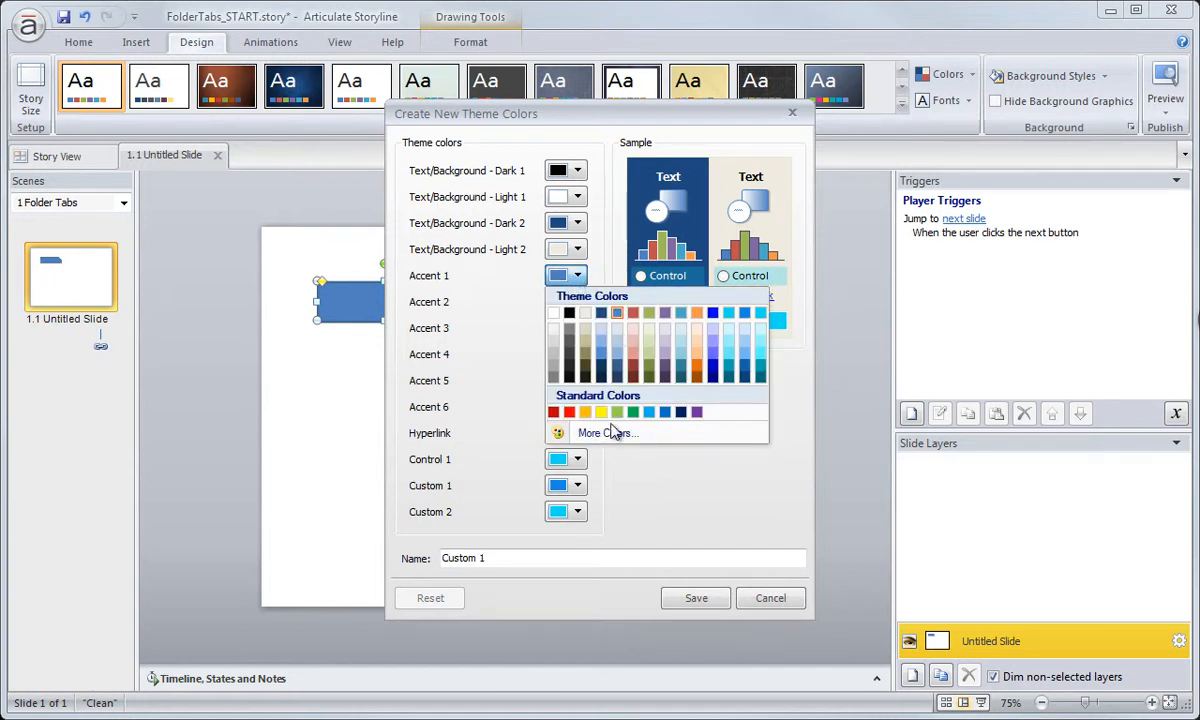
click(608, 432)
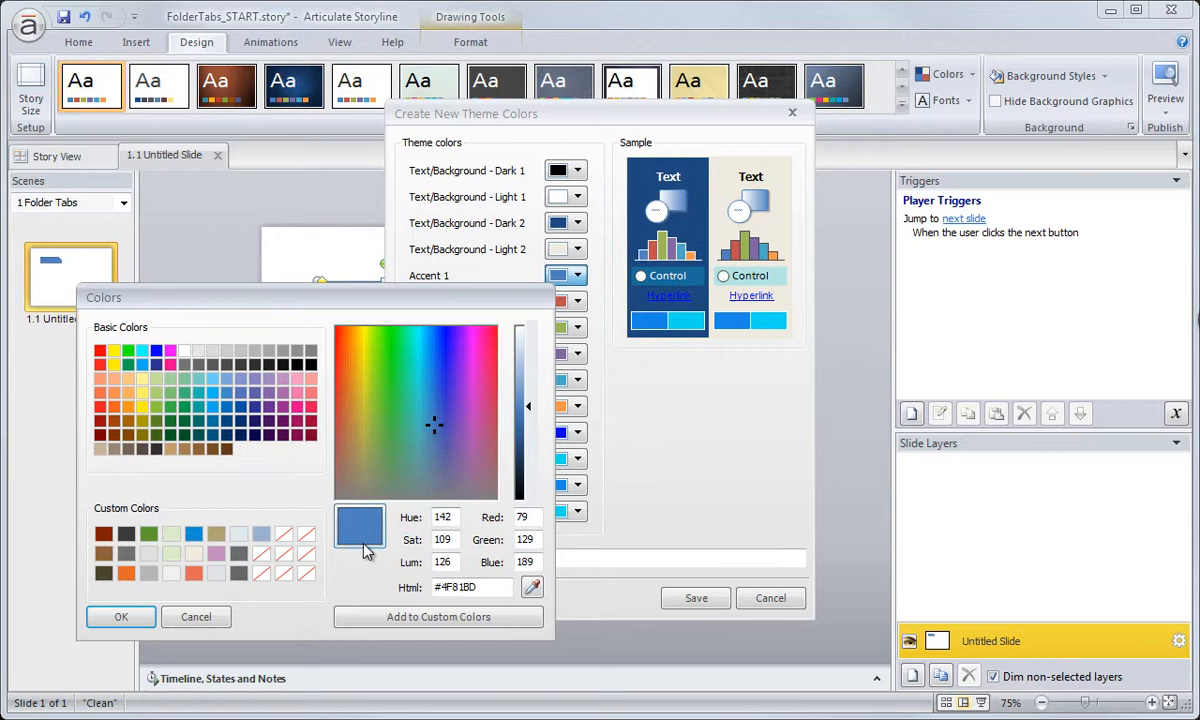
click(120, 616)
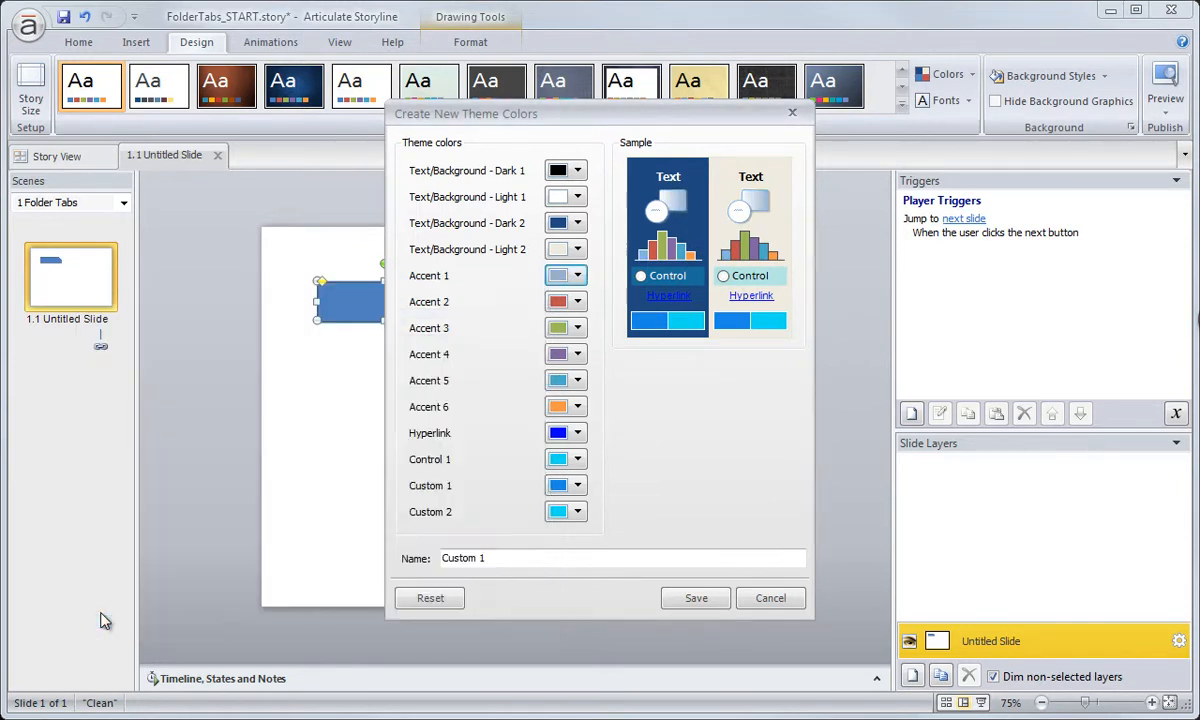
mouse_move(556, 312)
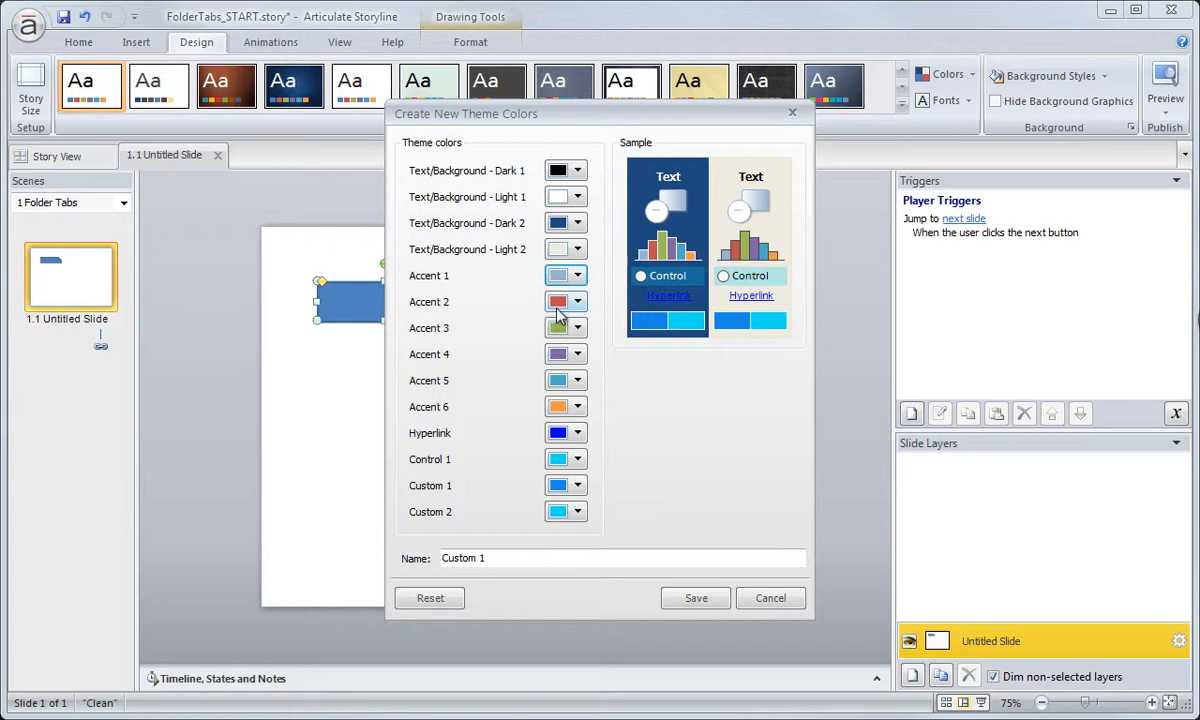
Step: Soften another accent colour and save the palette under the name 'New Tabs Colors'
click(576, 300)
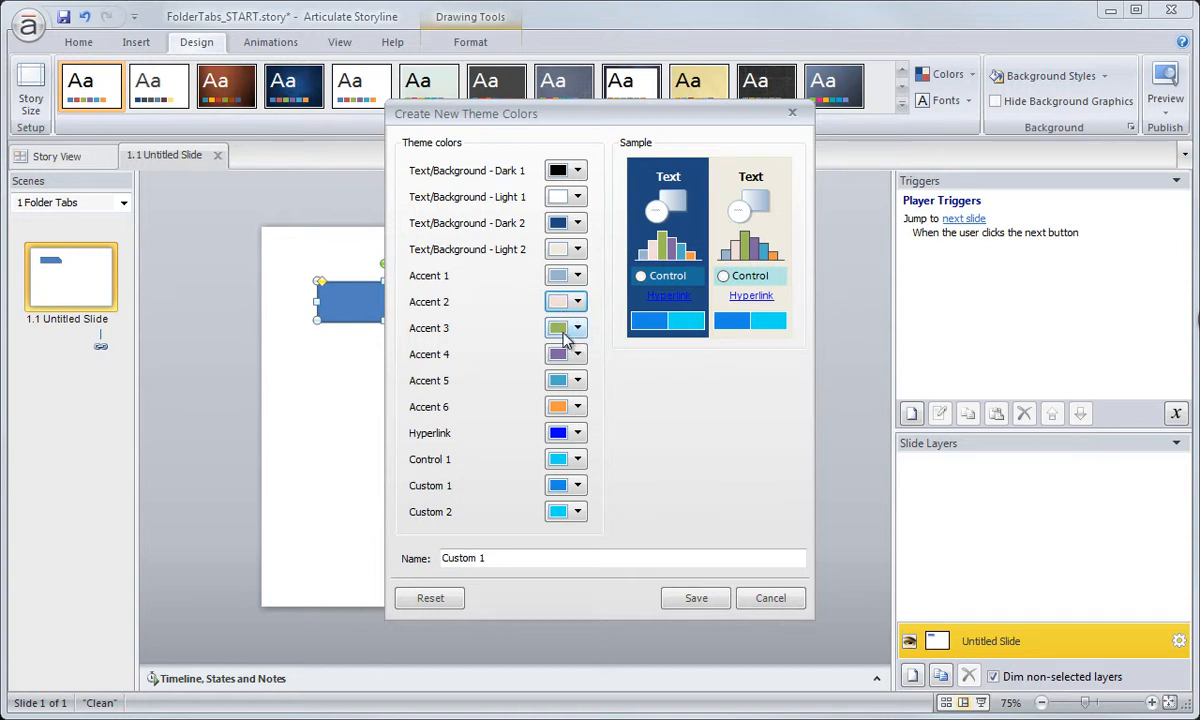
mouse_move(556, 338)
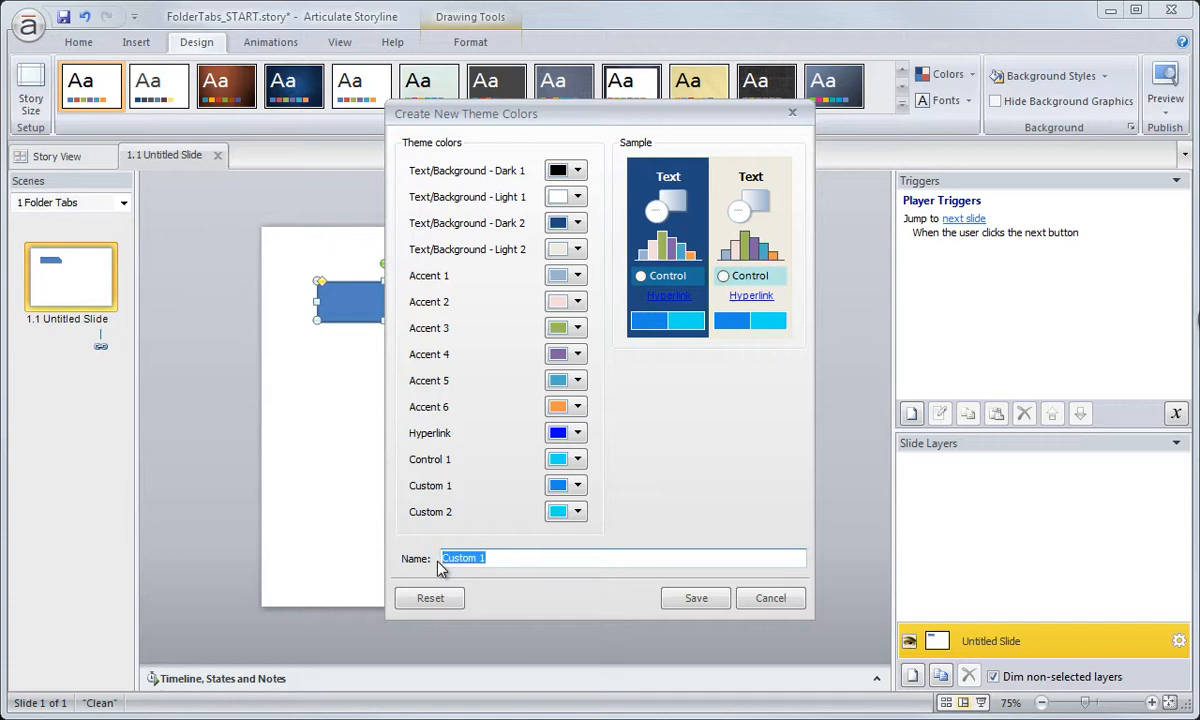
text(New Tabs Colors)
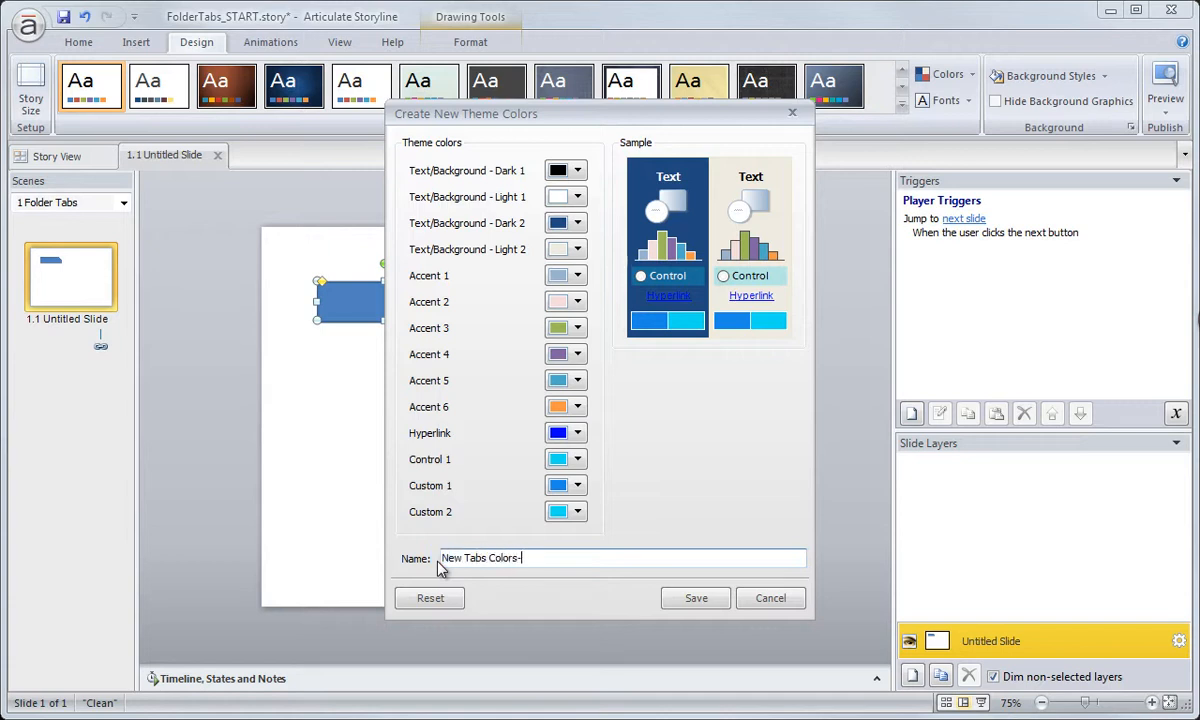
text(test)
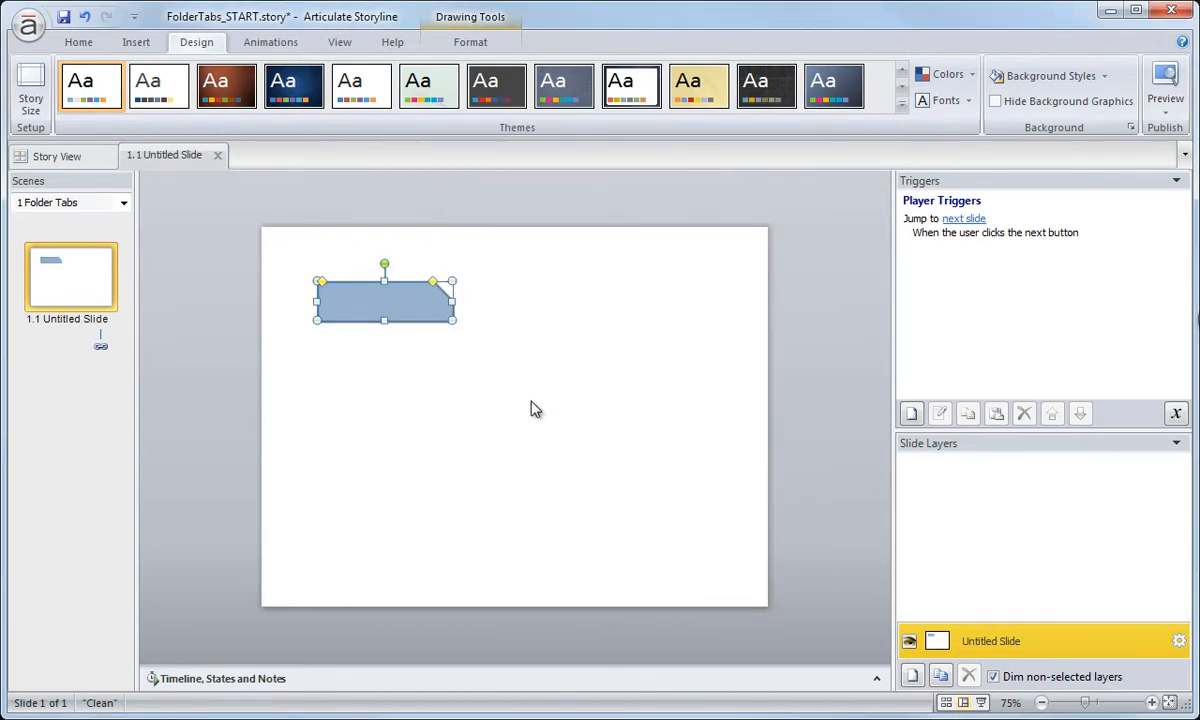
mouse_move(520, 376)
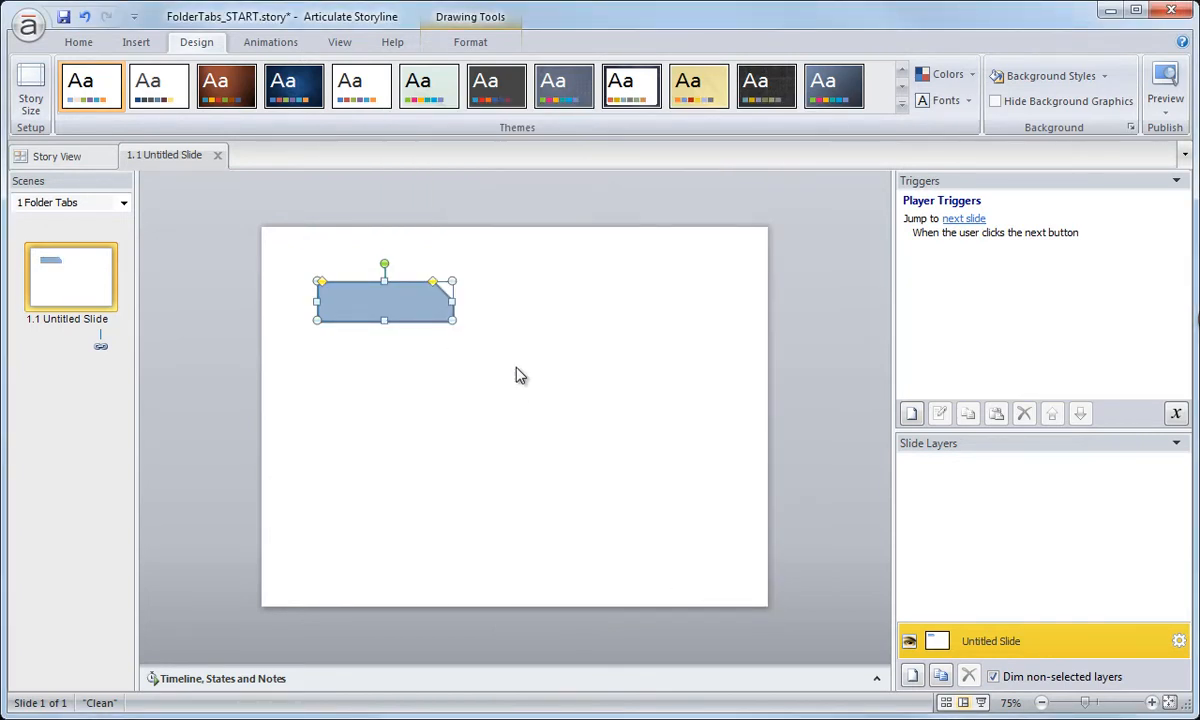
Step: Apply the New Tabs Colors palette and view the folder-tab shape's Shape Fill theme colours
click(944, 76)
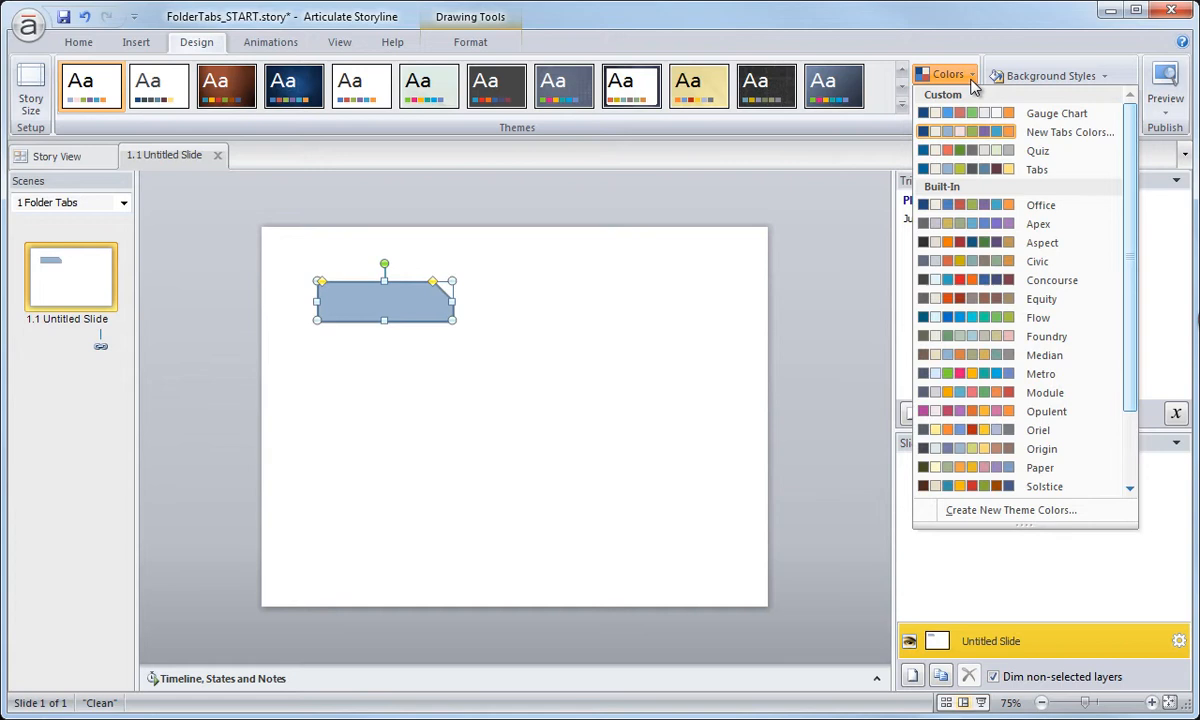
mouse_move(1070, 132)
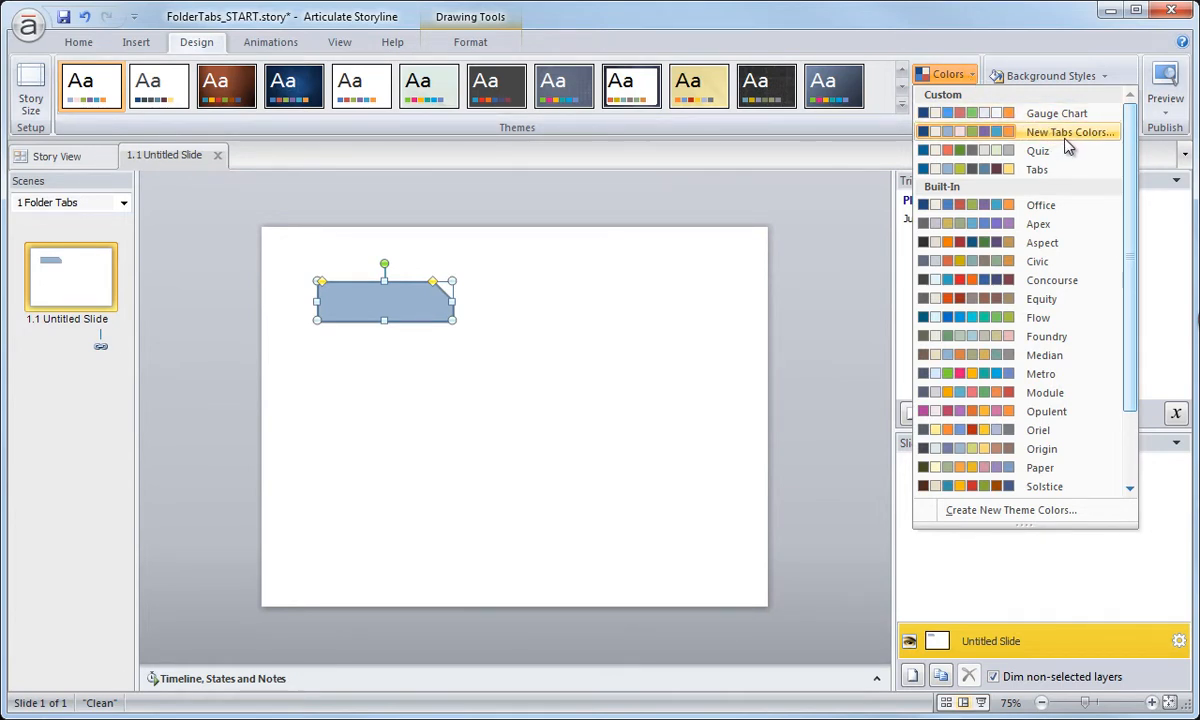
mouse_move(1036, 168)
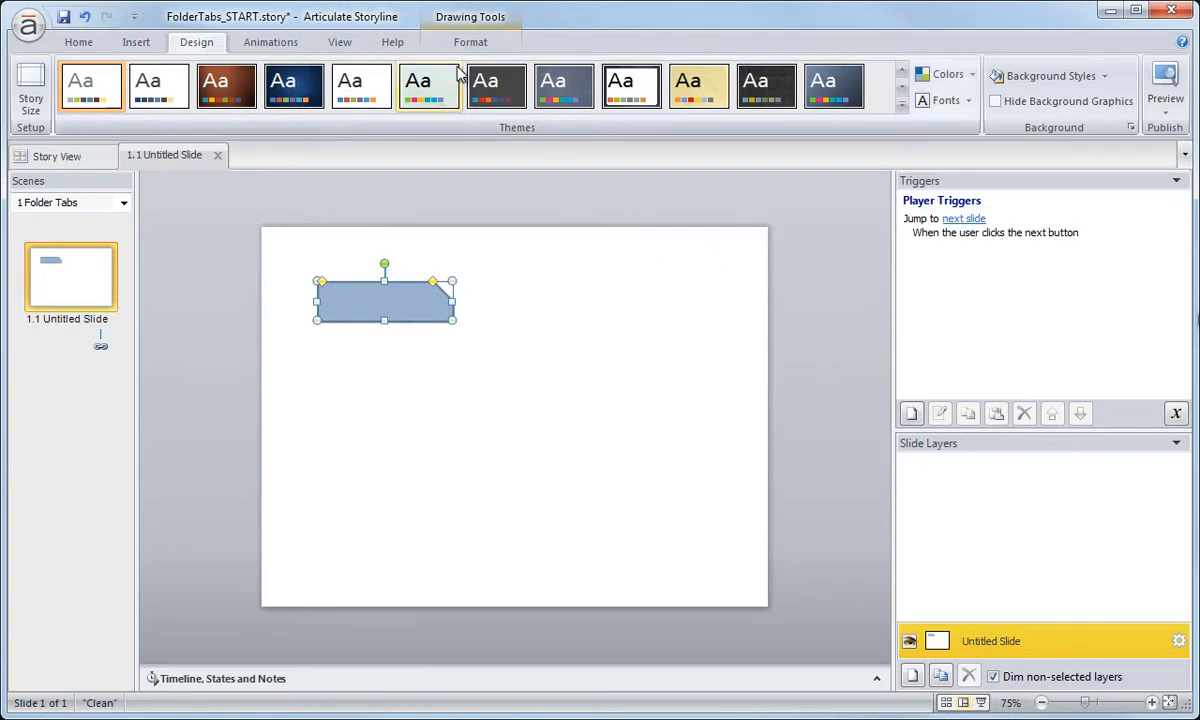
click(470, 42)
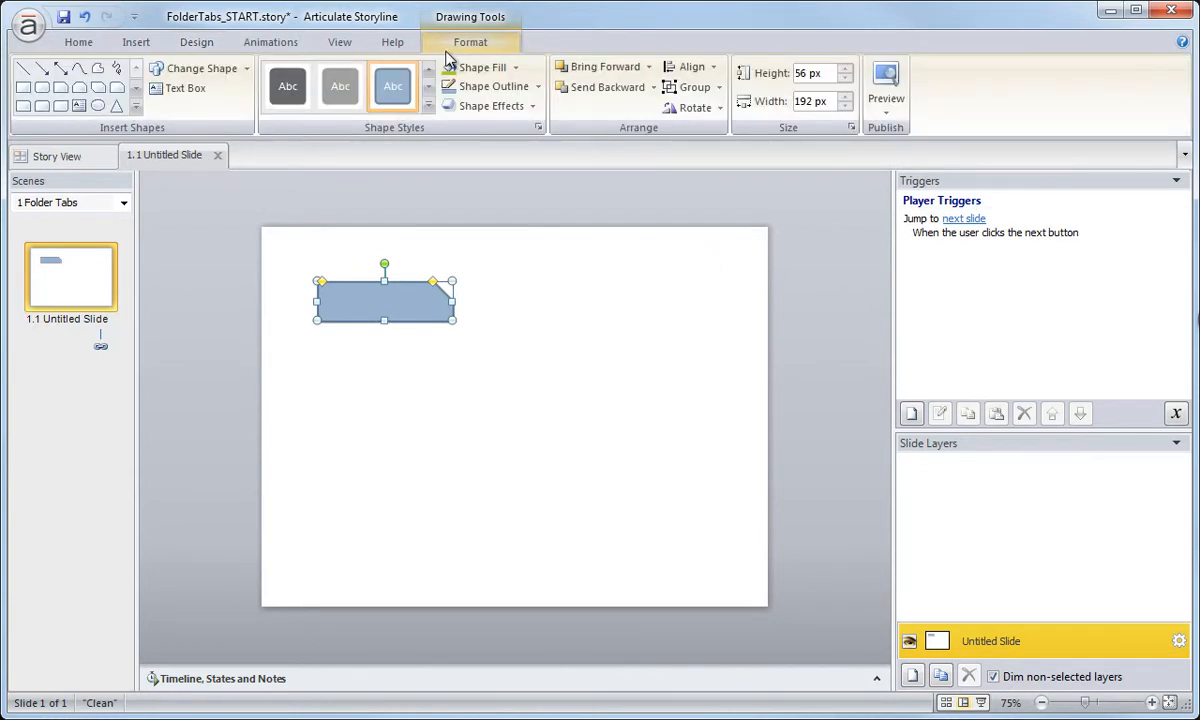
click(484, 68)
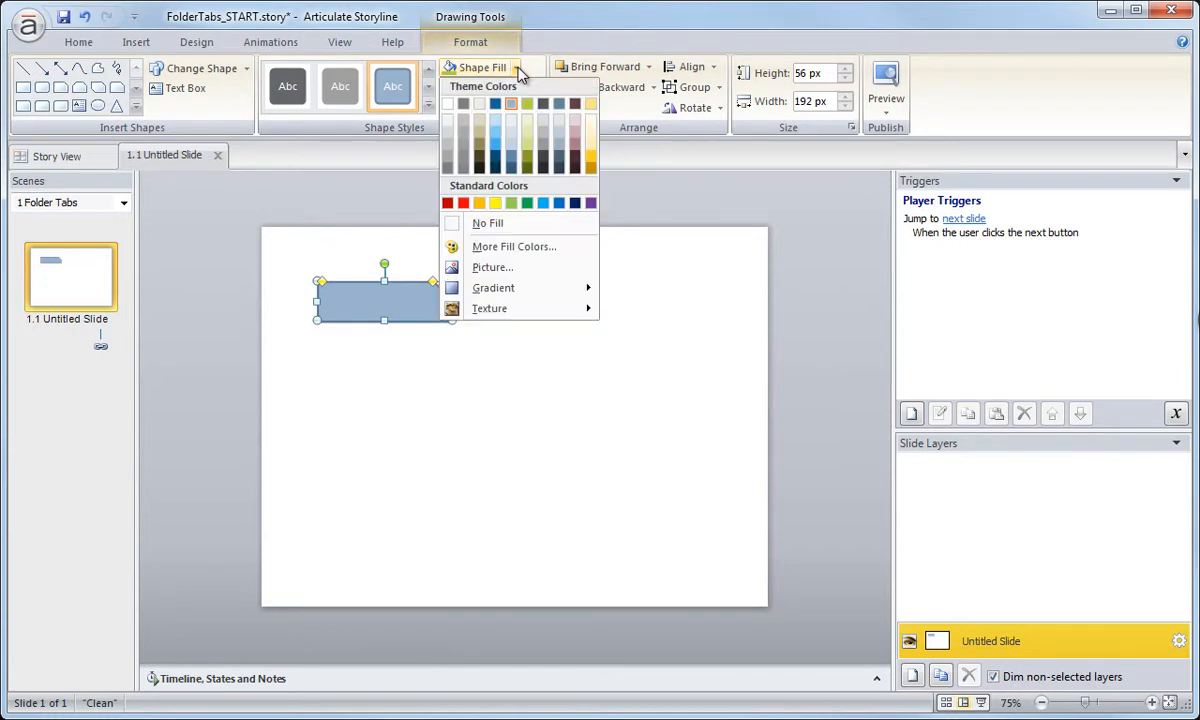